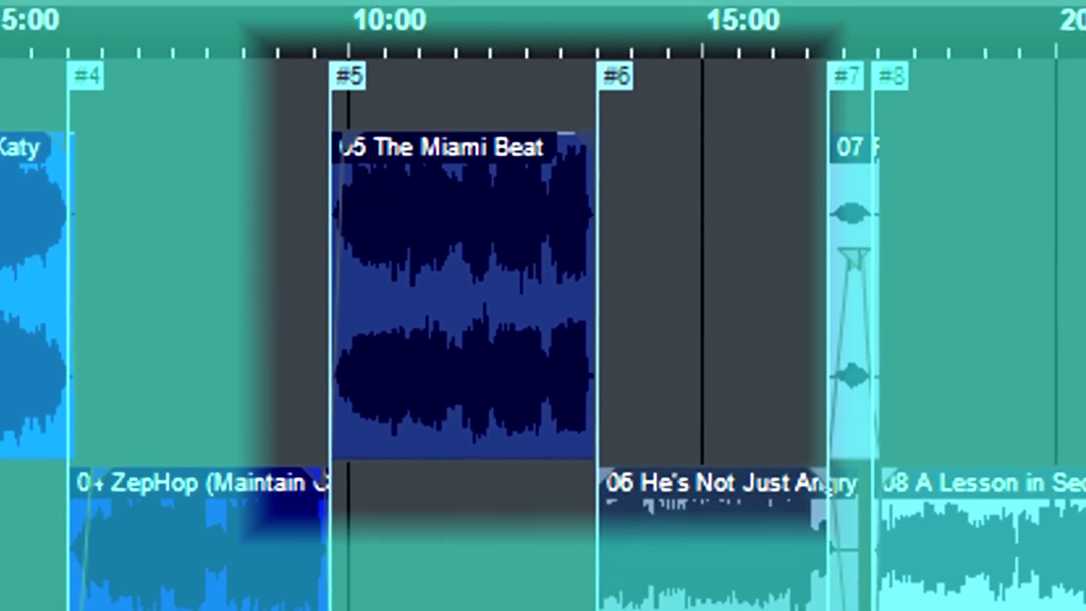
Step: Load I'm Alright.song onto the project timeline and confirm updating its mastering file
scroll("right", 3)
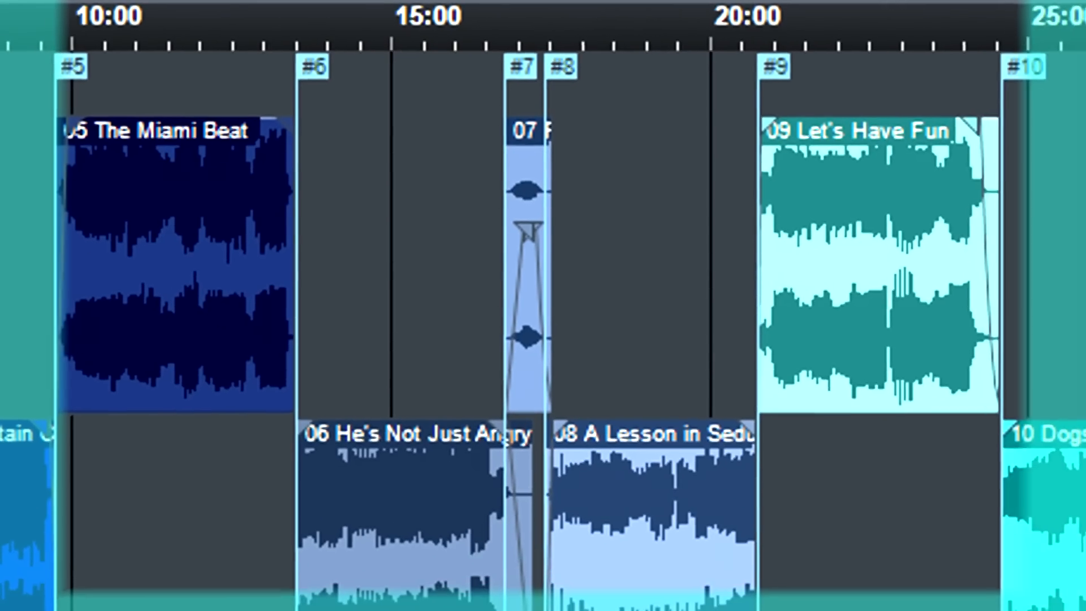
scroll("right", 3)
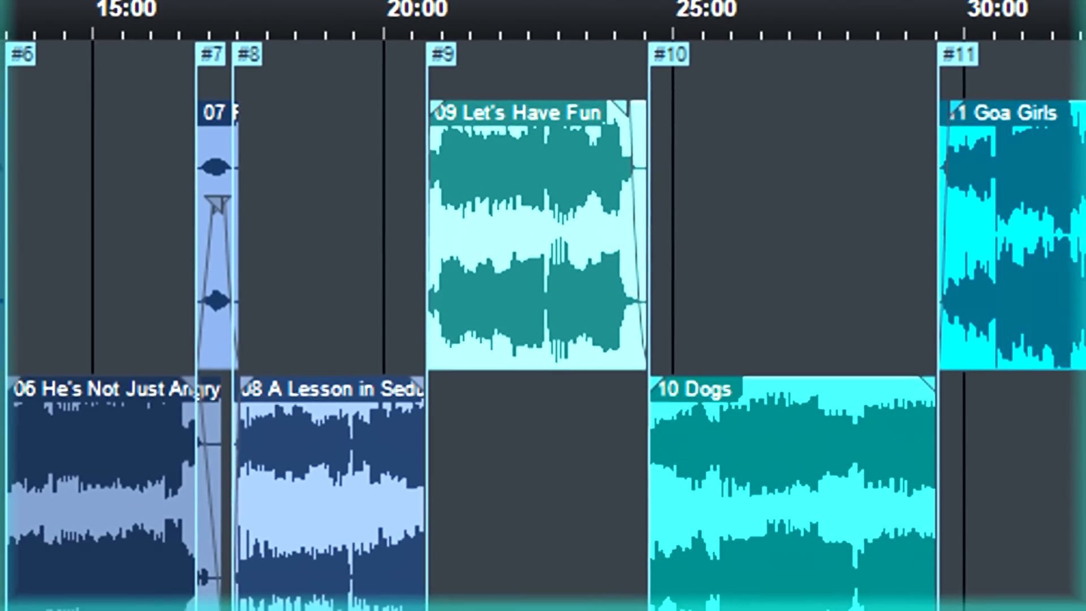
scroll("right", 3)
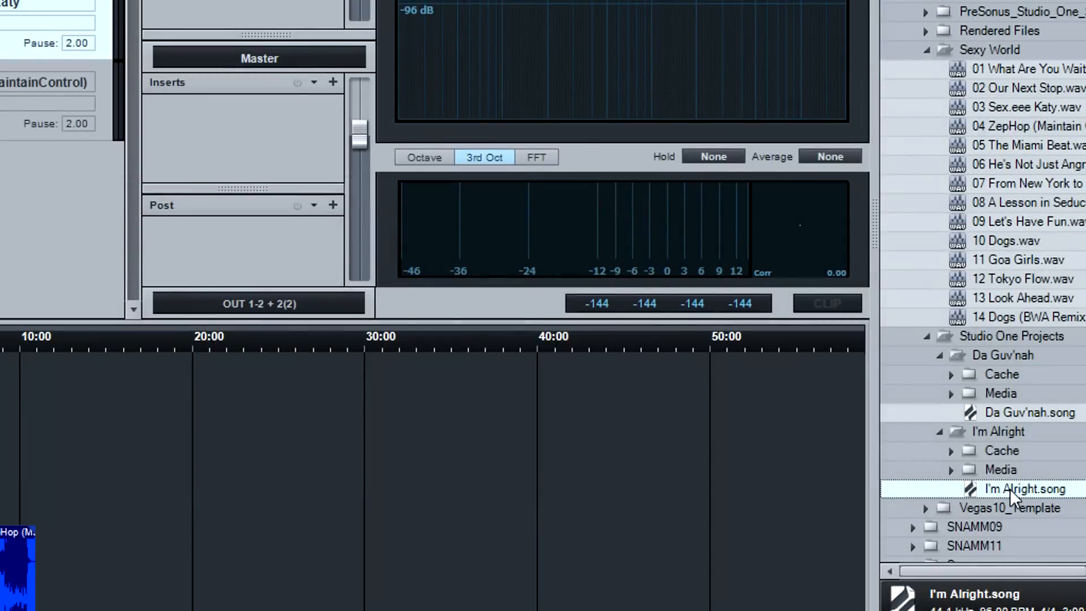
double_click(1025, 489)
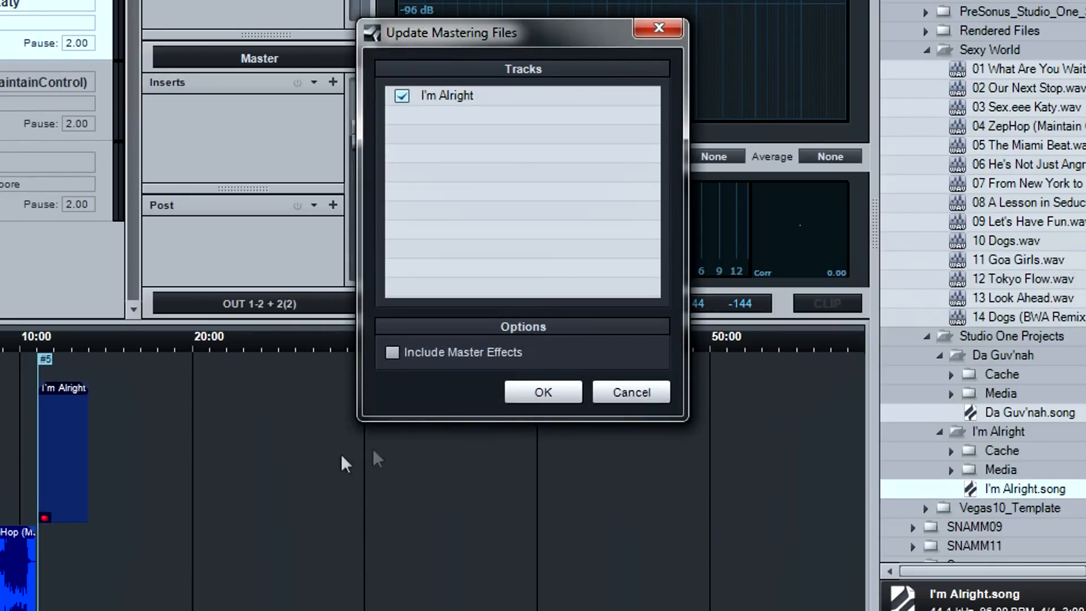
left_click(543, 392)
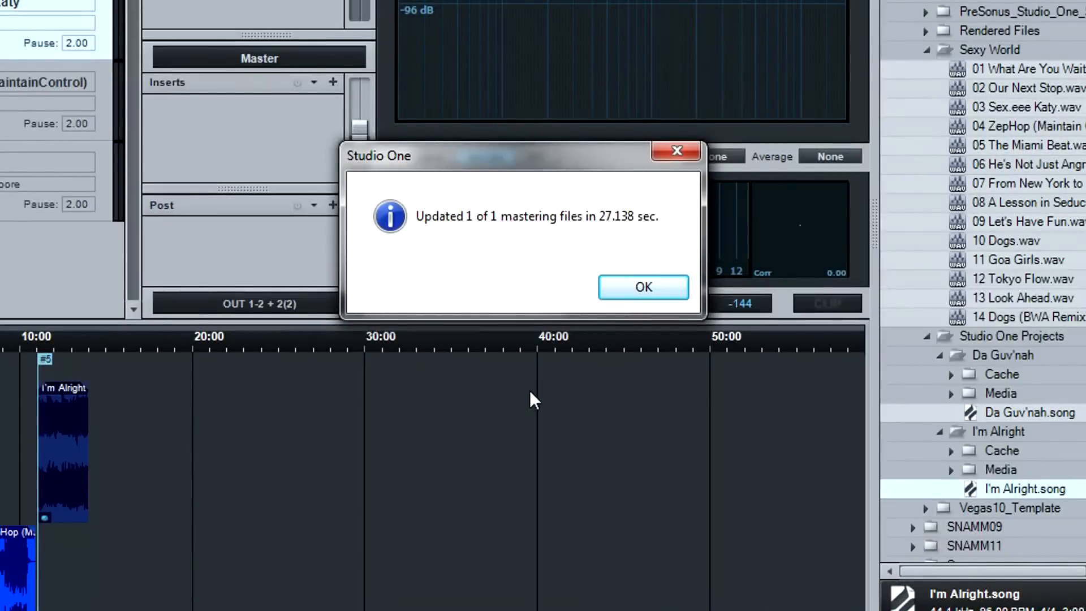
left_click(642, 286)
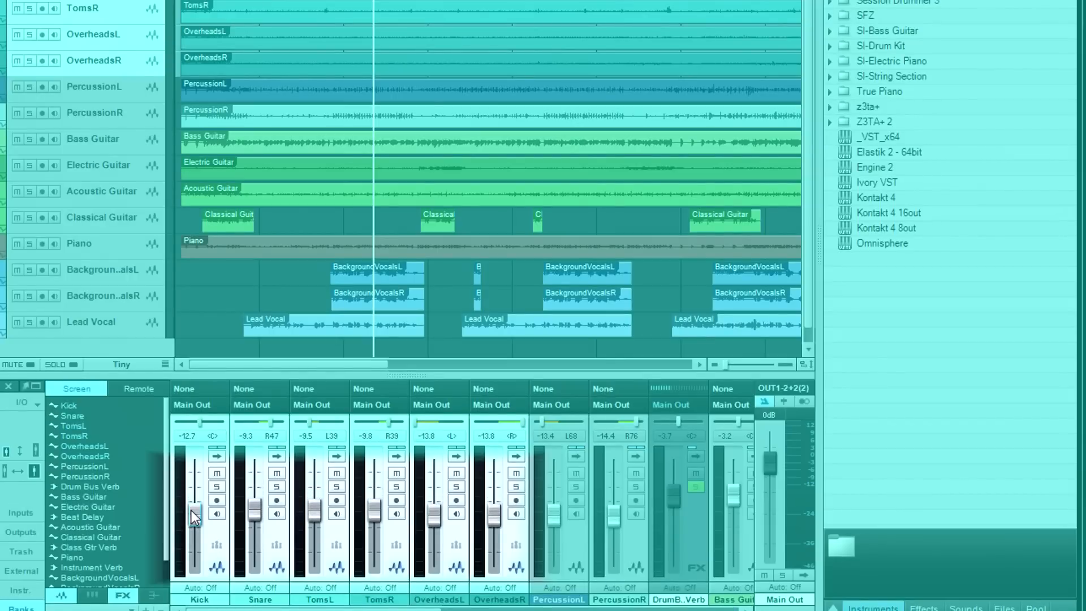
Step: Re-render the I'm Alright mastering file after the mix change and dismiss the completion message
left_click(20, 2)
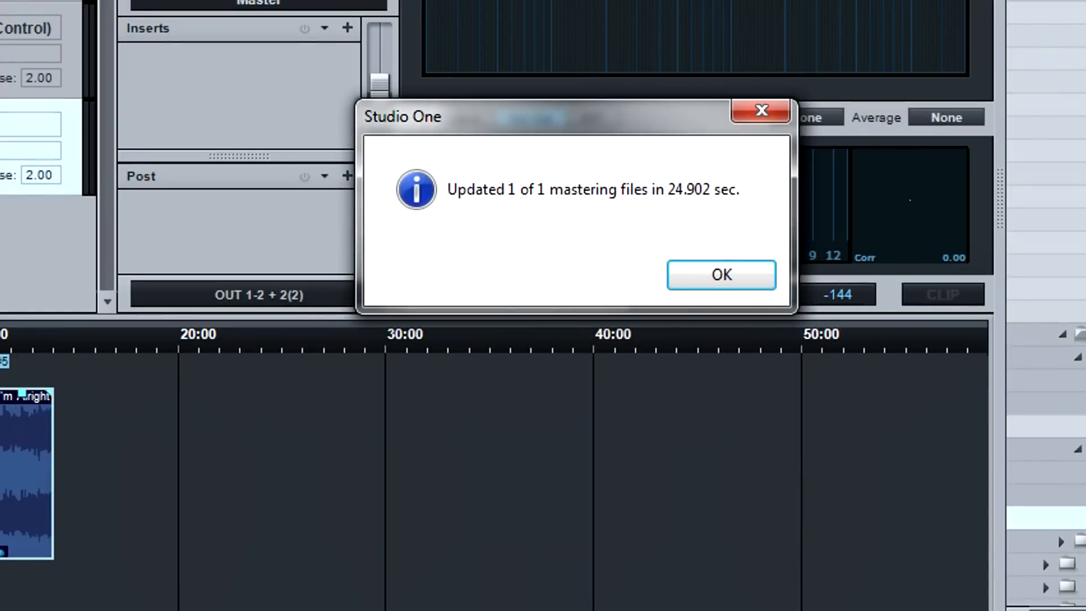
left_click(720, 274)
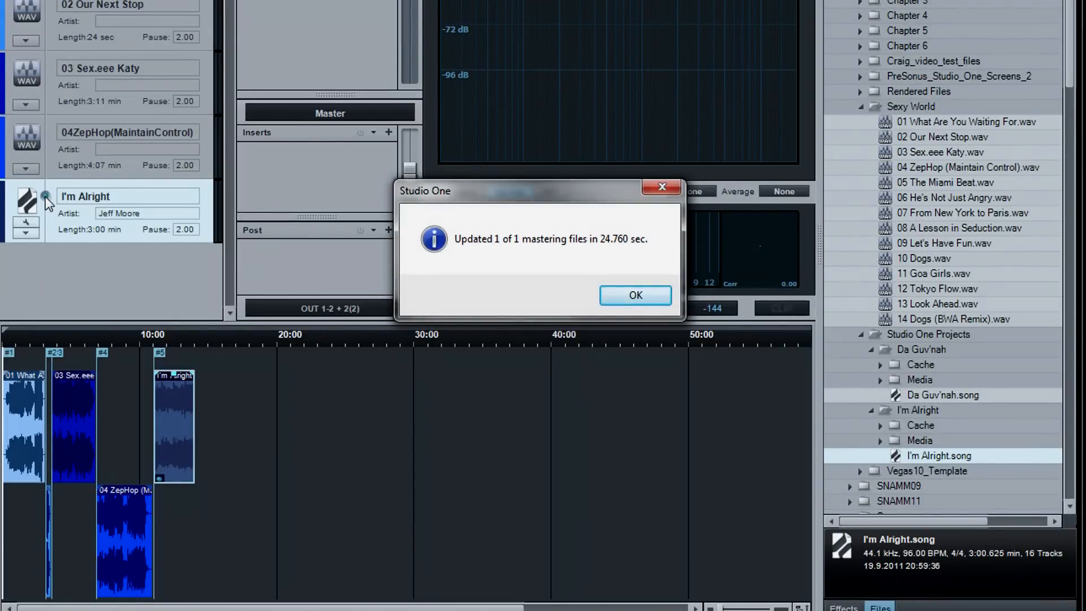
Step: Place 05 The Miami Beat after ZepHop with a 4-second pause and audition the transition from 12:20
left_click(635, 296)
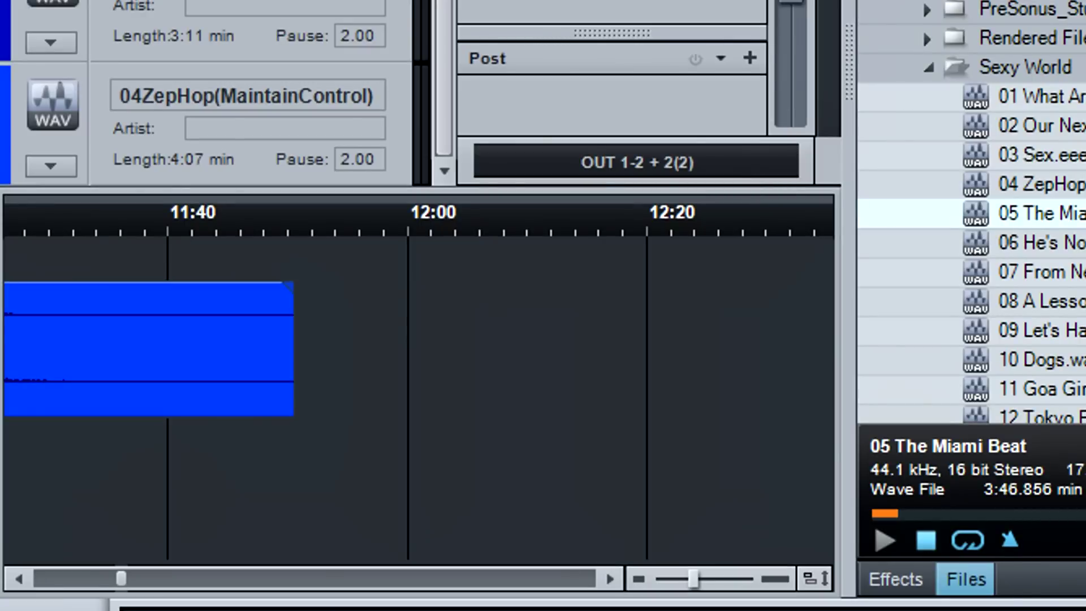
mouse_move(977, 222)
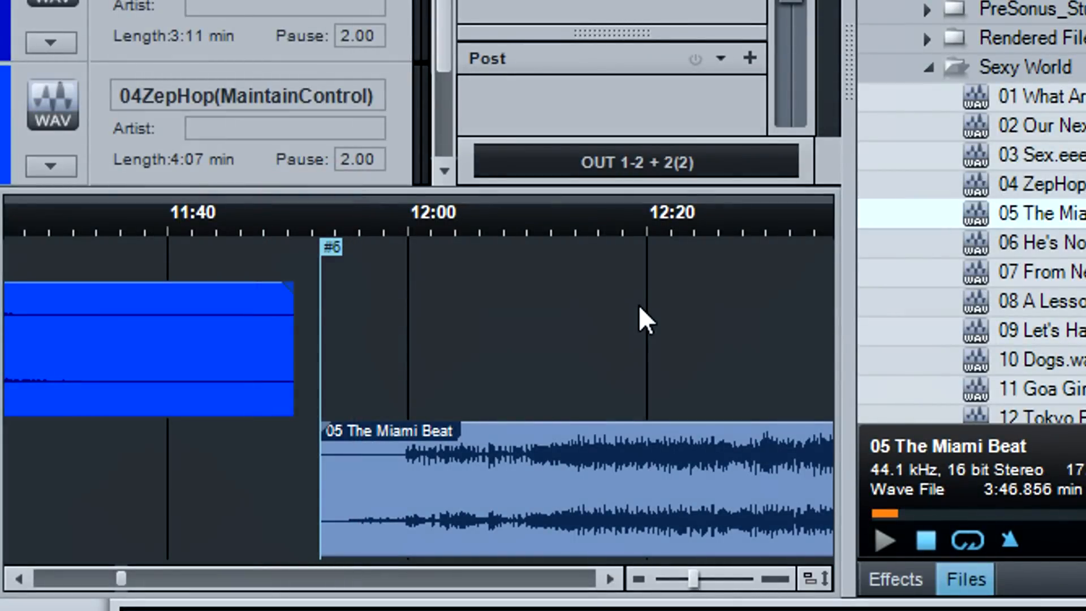
mouse_move(606, 412)
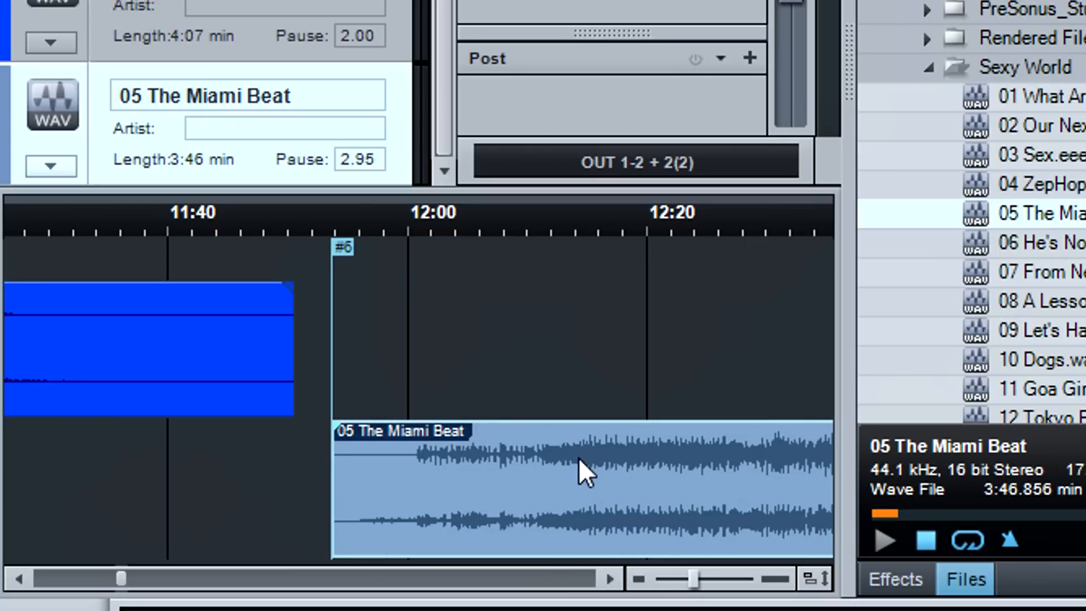
mouse_move(349, 177)
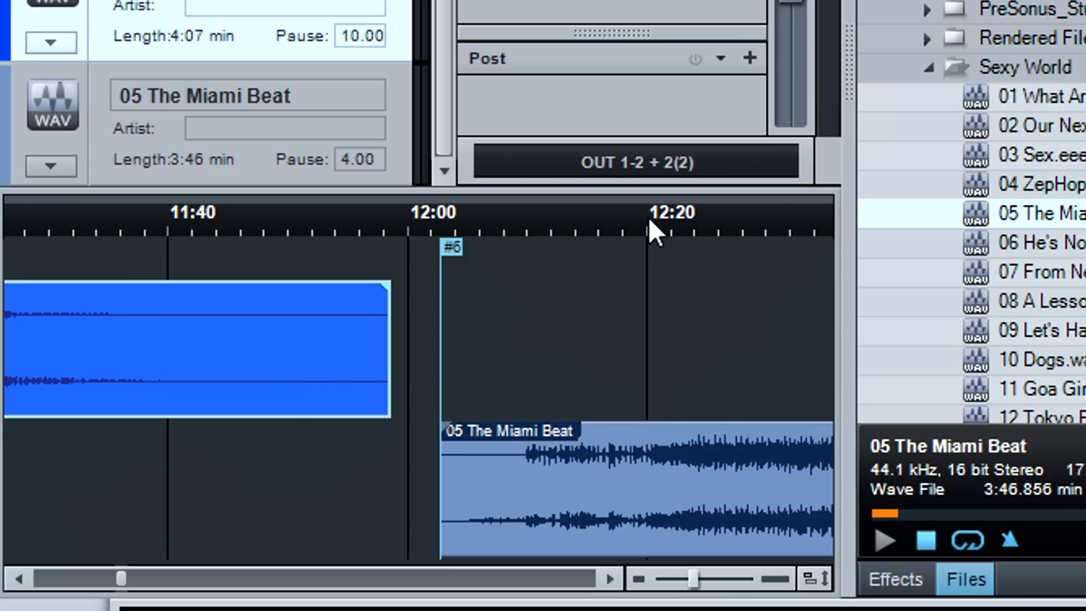
left_click(648, 222)
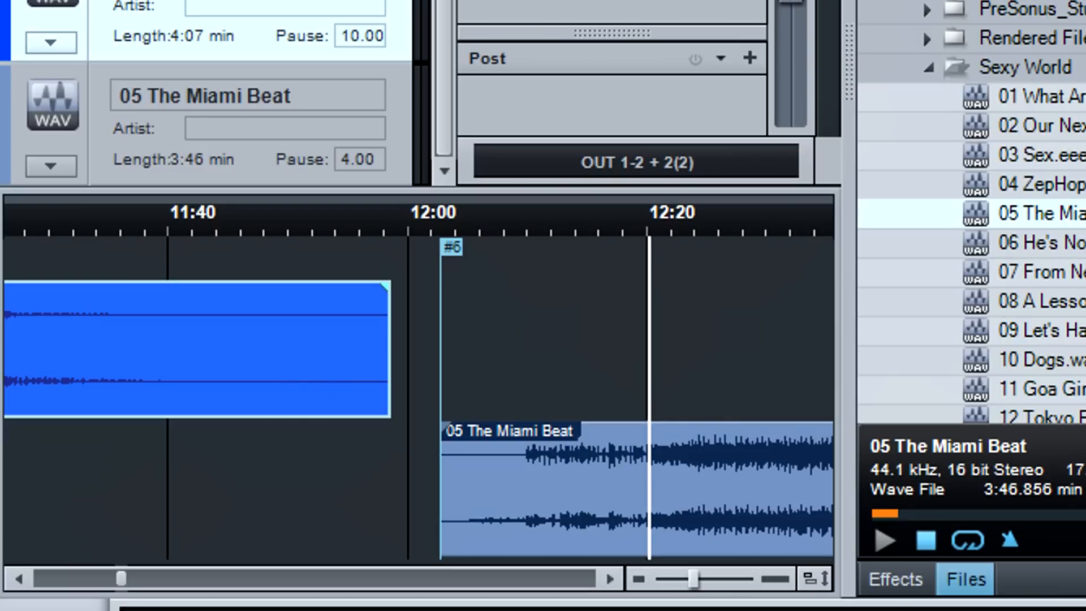
key("alt+x")
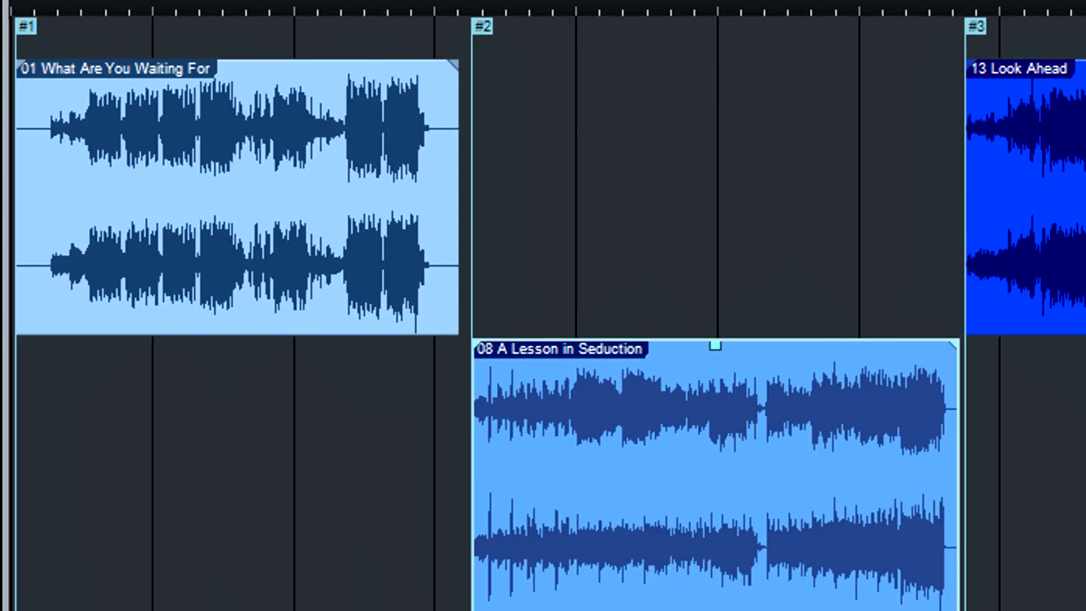
Step: Crossfade the overlapping 01 What Are You Waiting For and 08 A Lesson in Seduction events
scroll("right", 3)
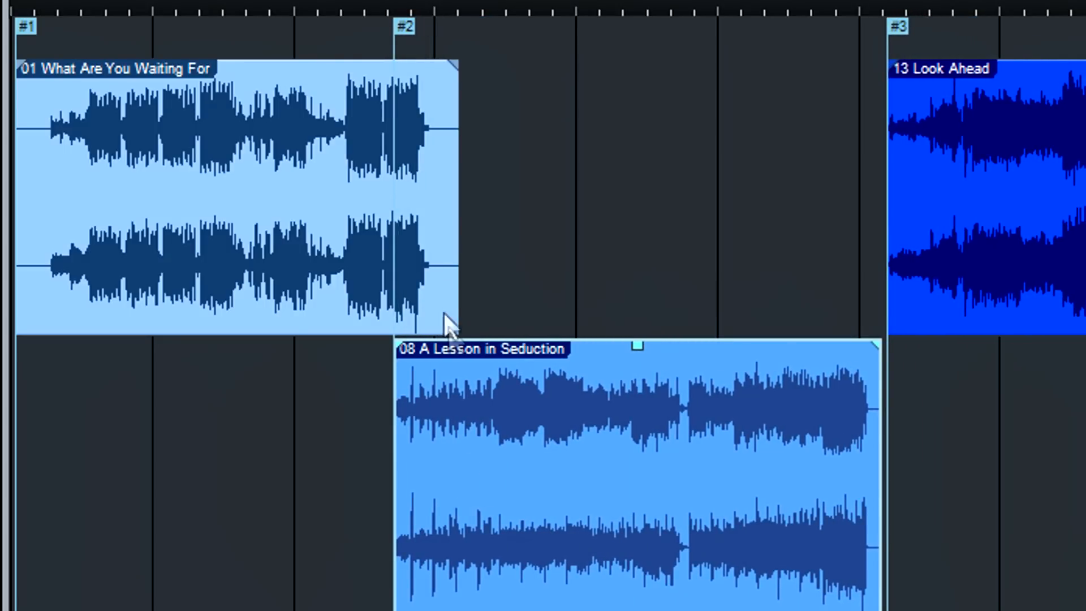
right_click(447, 326)
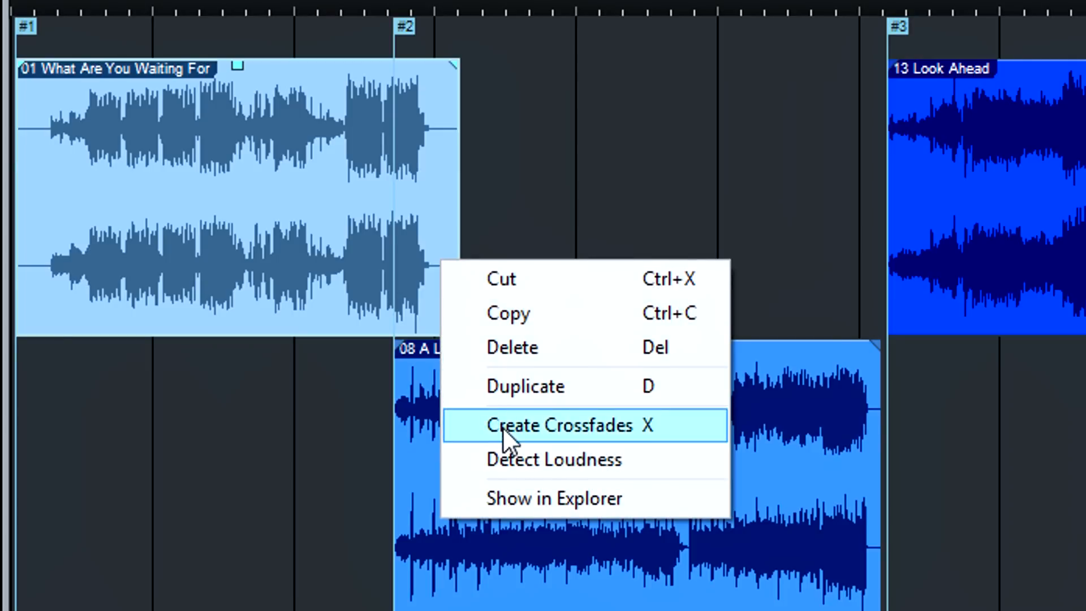
left_click(559, 425)
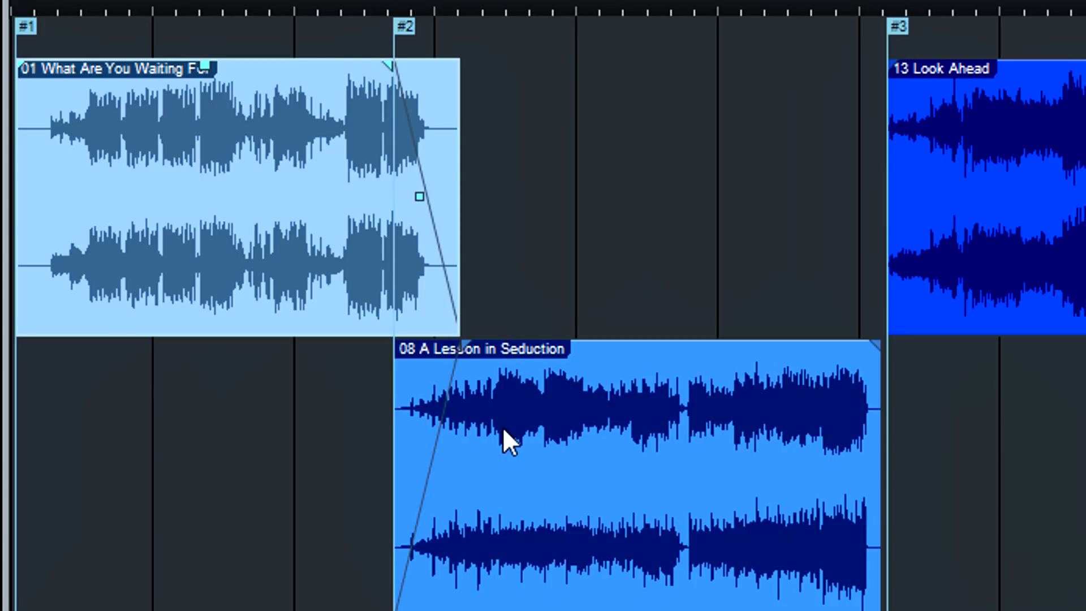
mouse_move(422, 215)
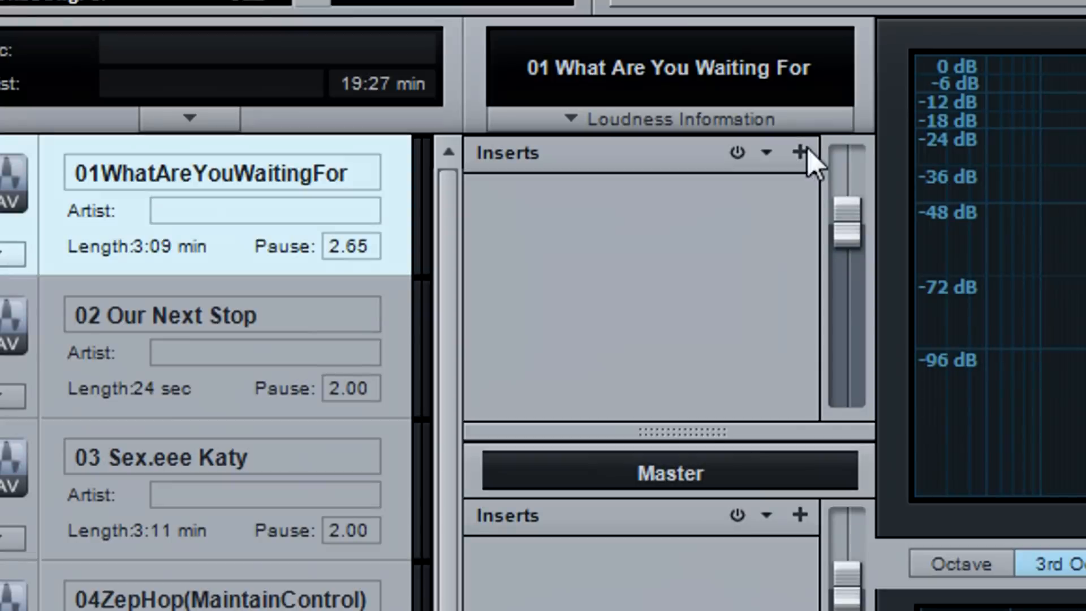
mouse_move(801, 153)
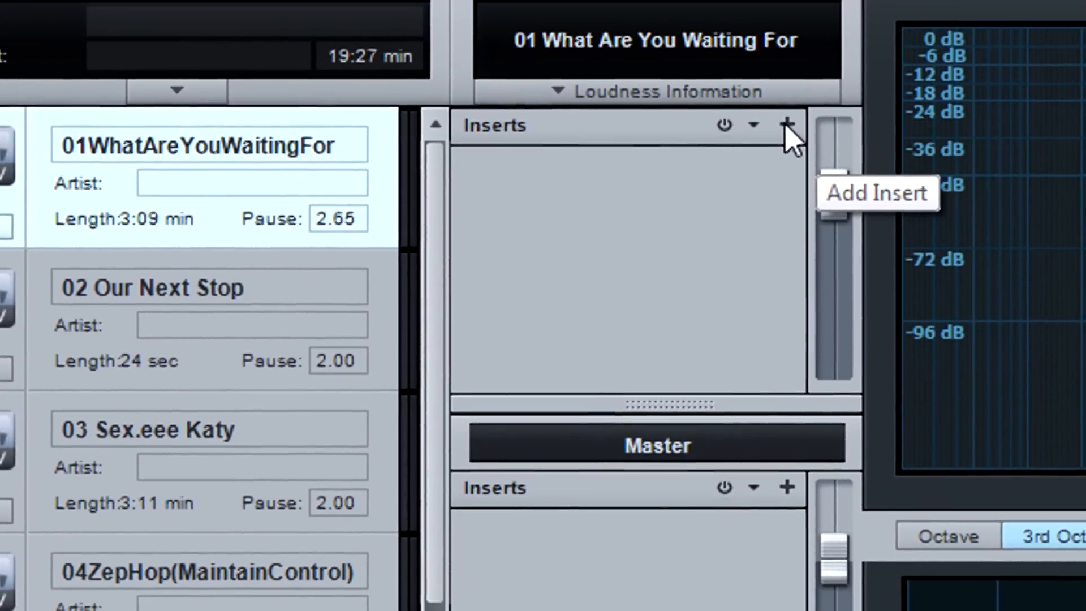
Step: Insert Multiband Dynamics on 01 What Are You Waiting For, then choose an insert from the Master effects list
left_click(786, 123)
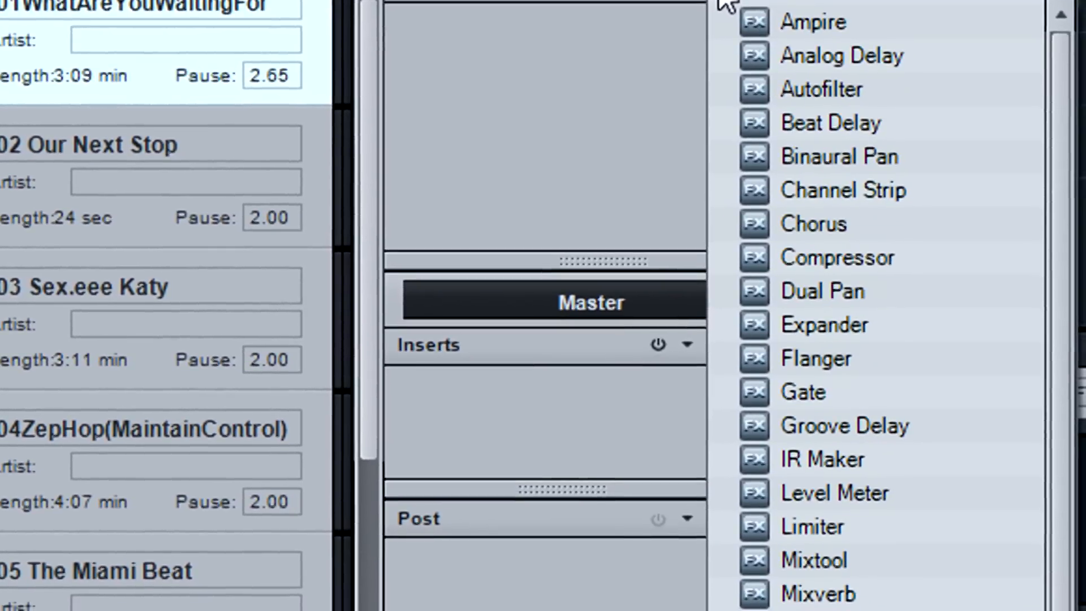
scroll("down", 3)
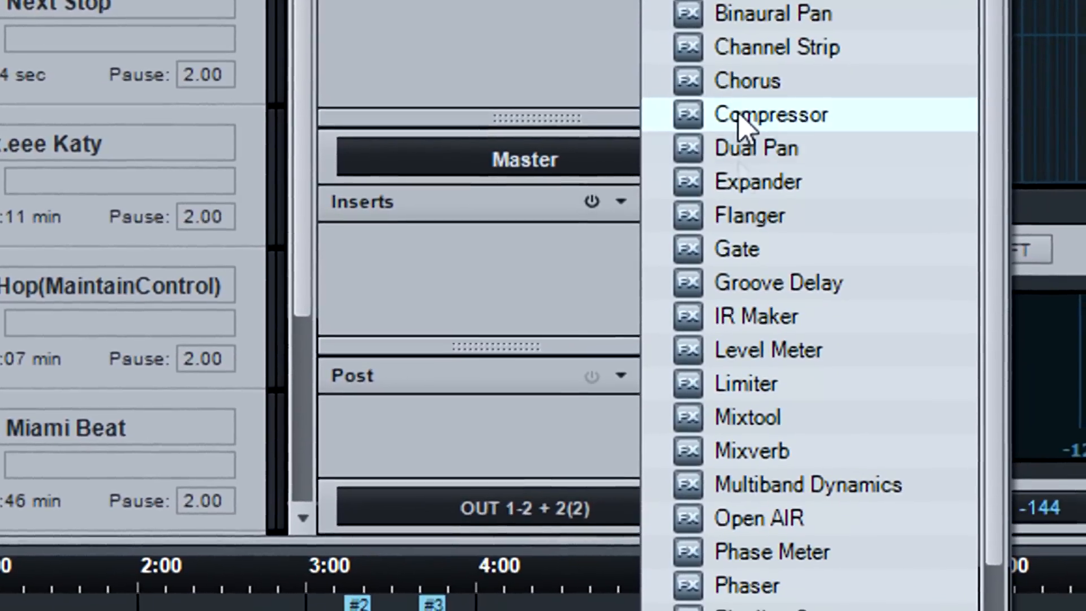
left_click(807, 485)
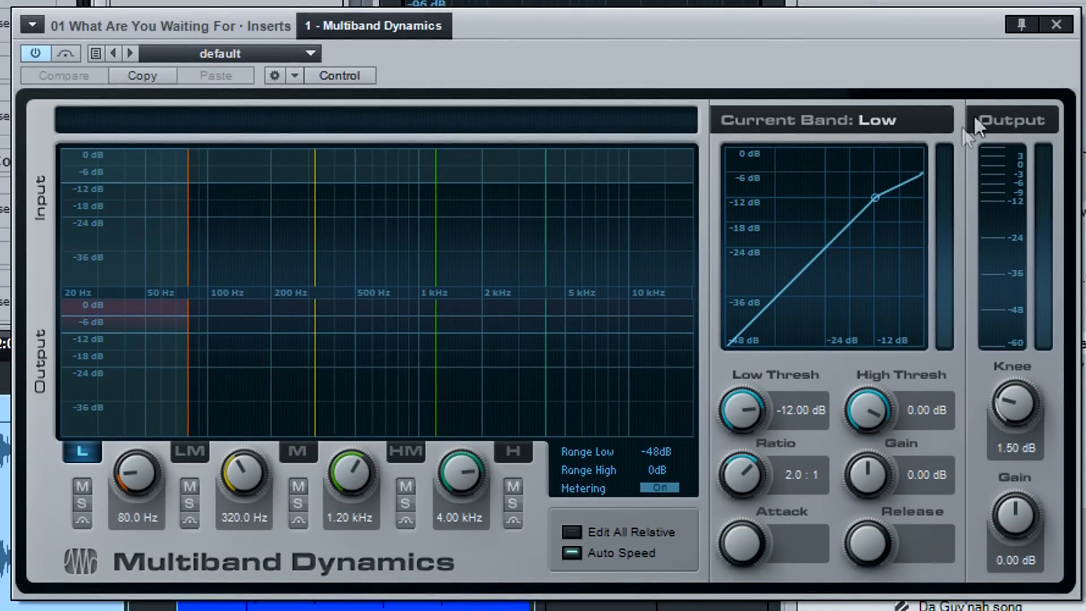
left_click(1057, 23)
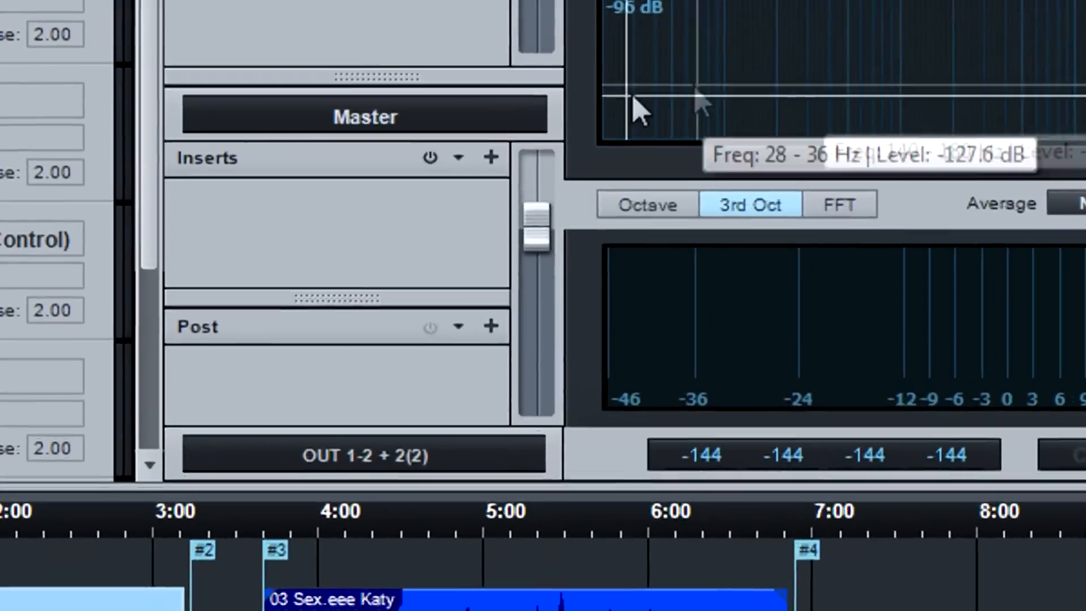
left_click(490, 157)
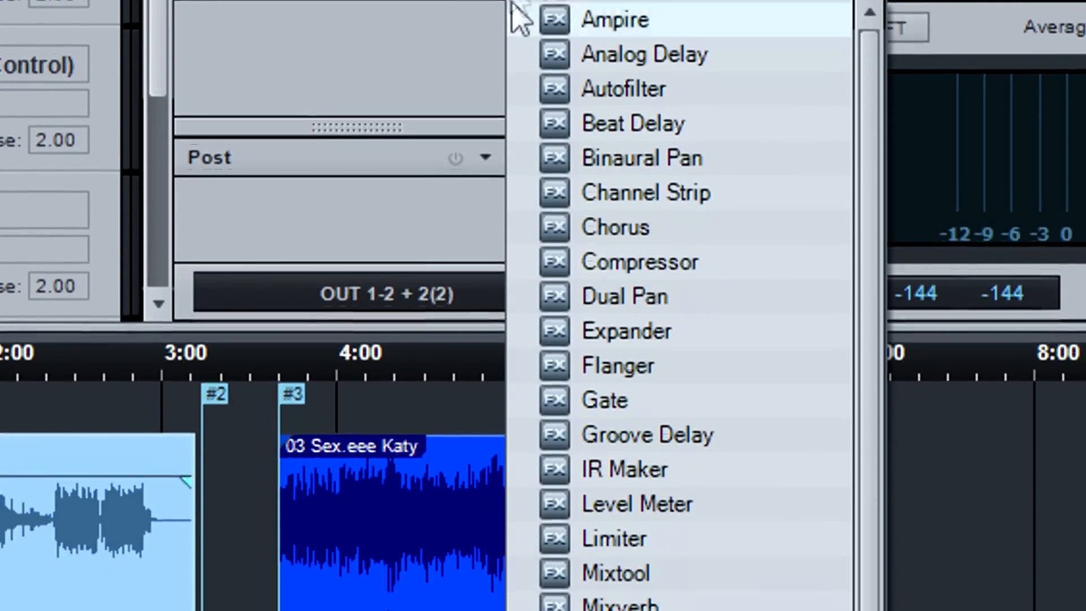
left_click(612, 538)
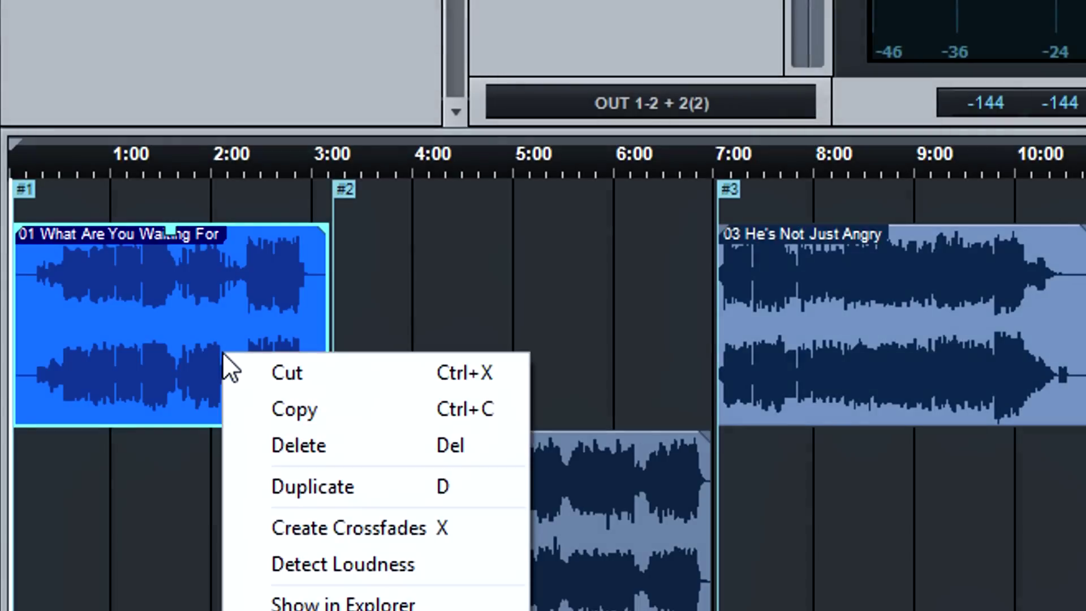
Step: Create crossfades around the 01 What Are You Waiting For event
left_click(342, 564)
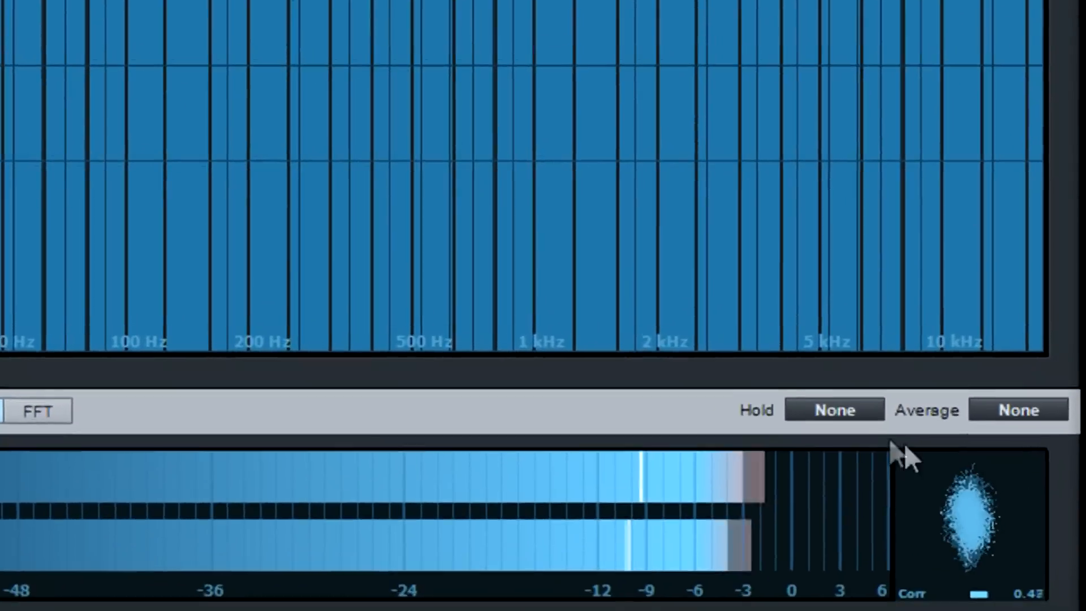
Step: Switch the Spectrum Meter to FFT display with Hold and Average at None
left_click(834, 410)
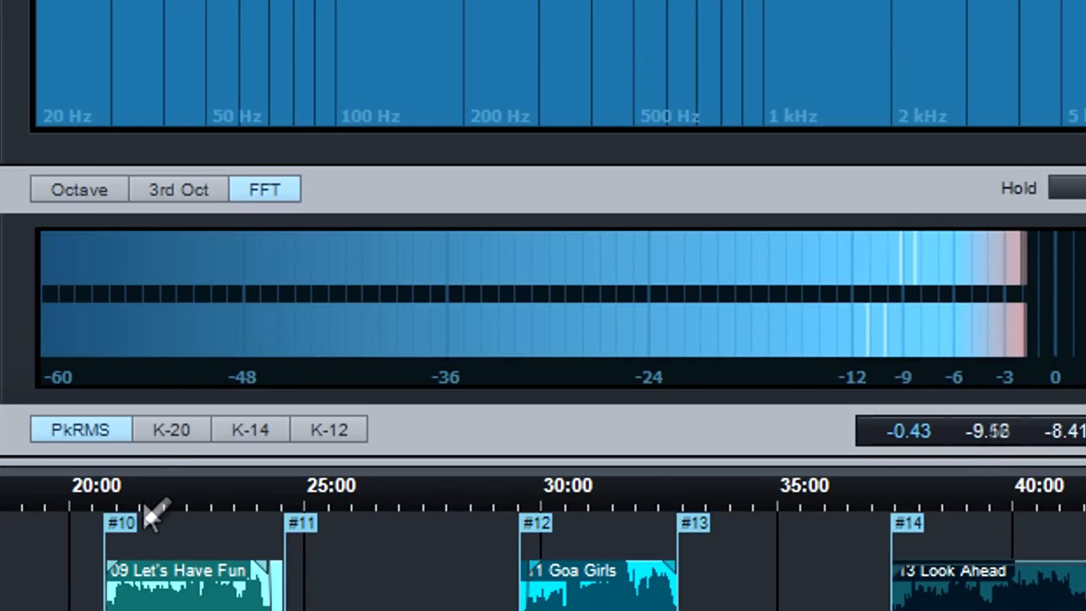
mouse_move(172, 428)
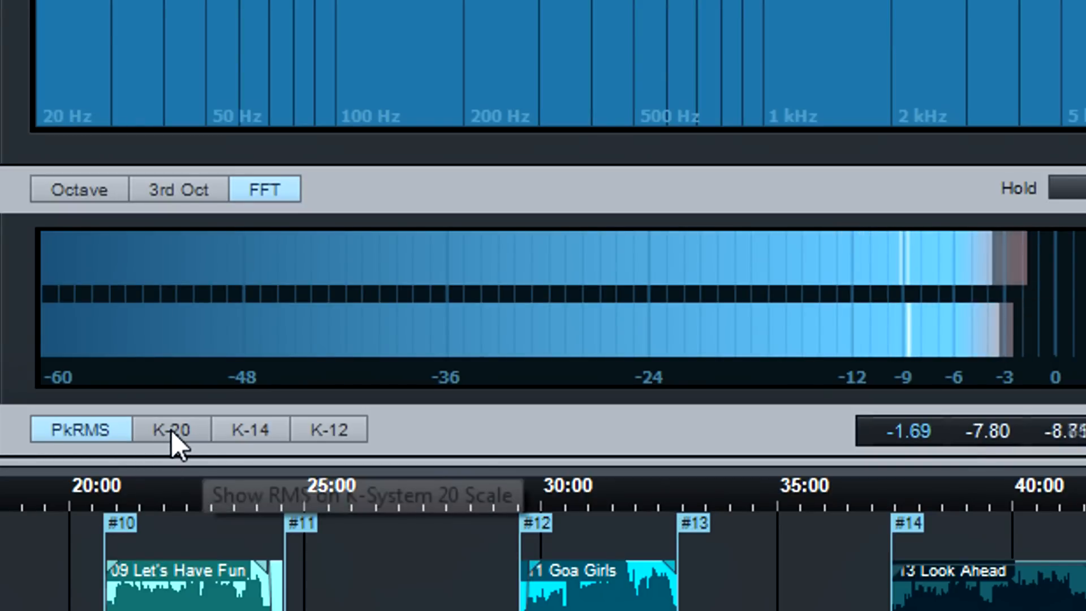
Step: View the master level meter on the K-20 scale, then K-14, then the next scale option
left_click(172, 429)
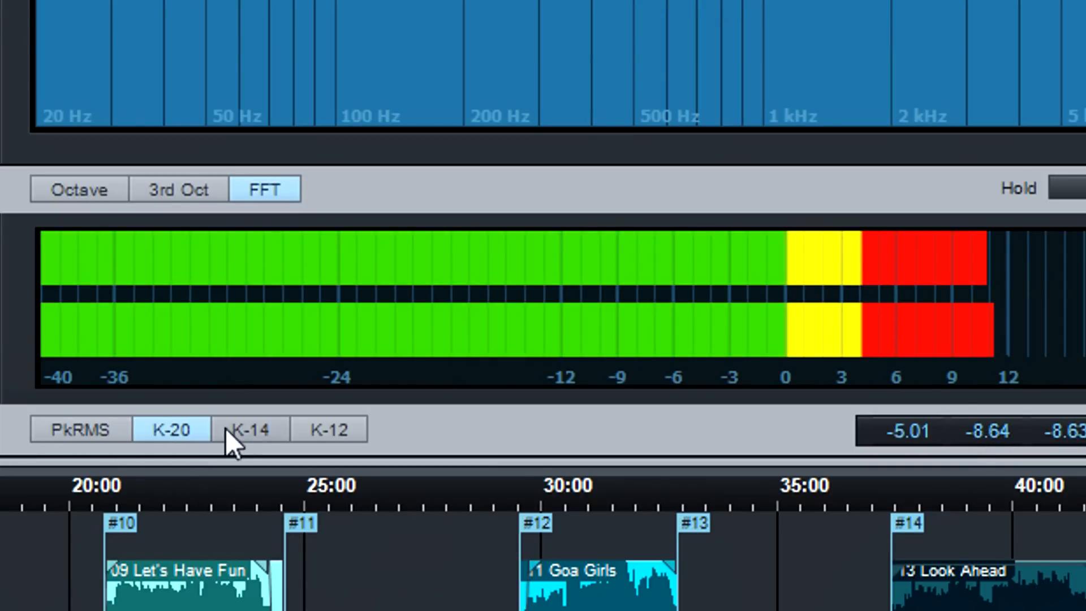
left_click(251, 428)
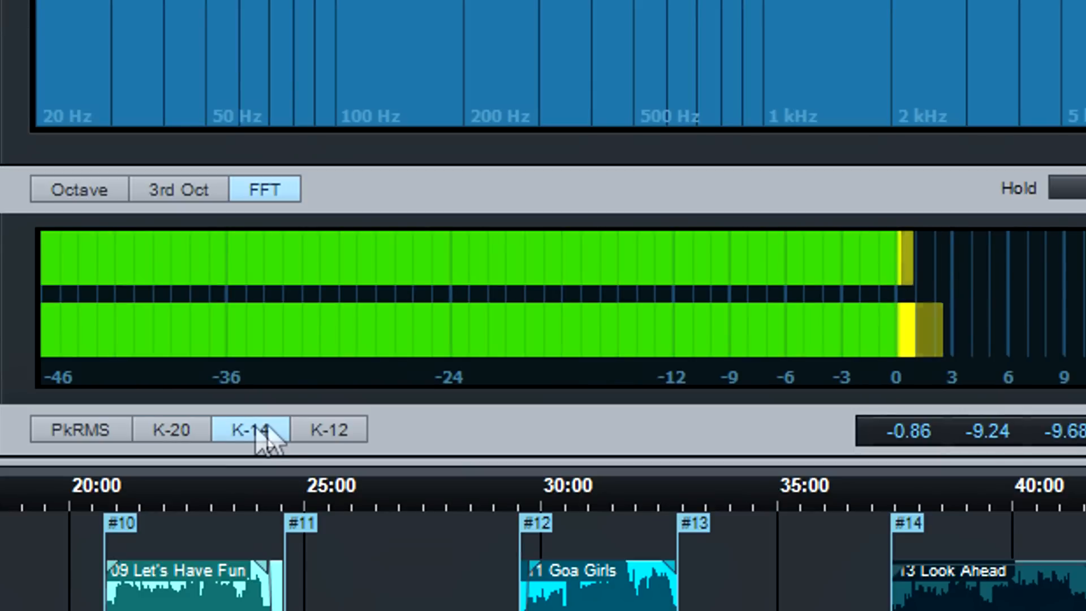
left_click(330, 429)
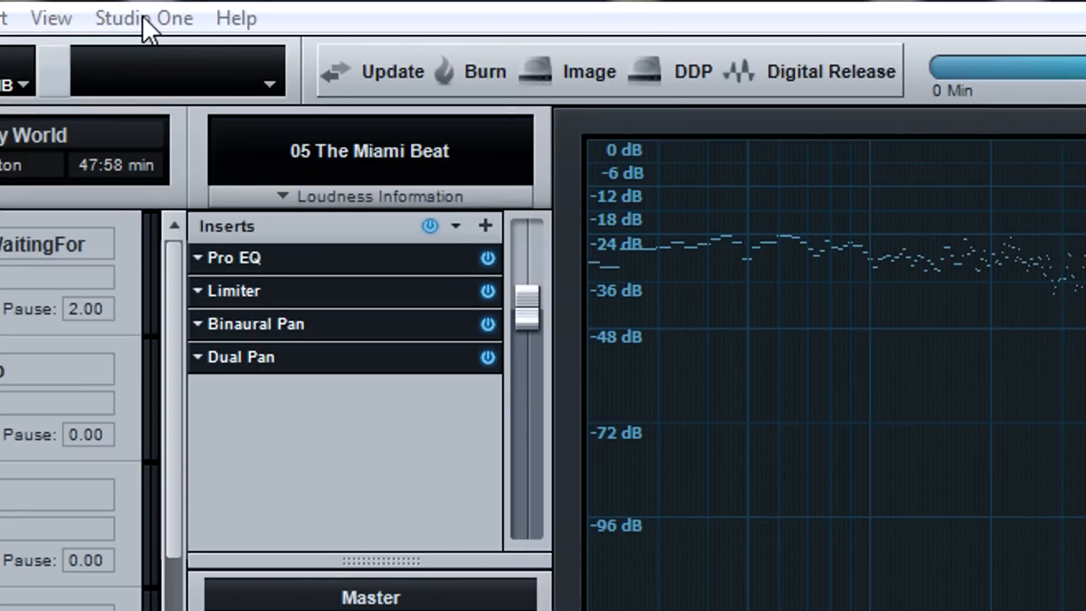
Step: Enable 'Use dithering for audio devices and audio file export' under Options > Advanced > Audio Engine
left_click(143, 18)
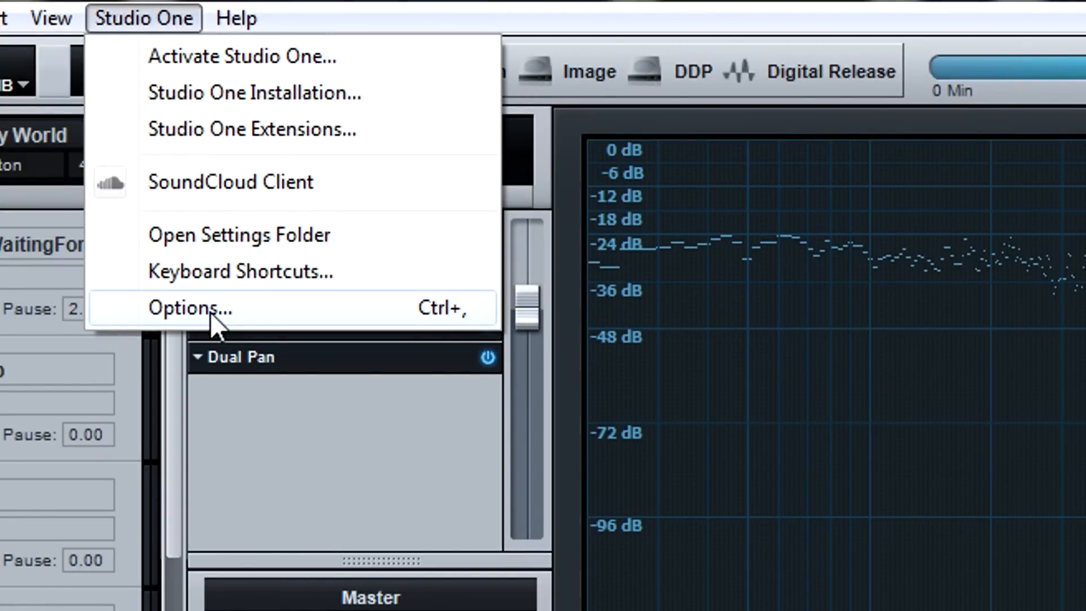
left_click(191, 308)
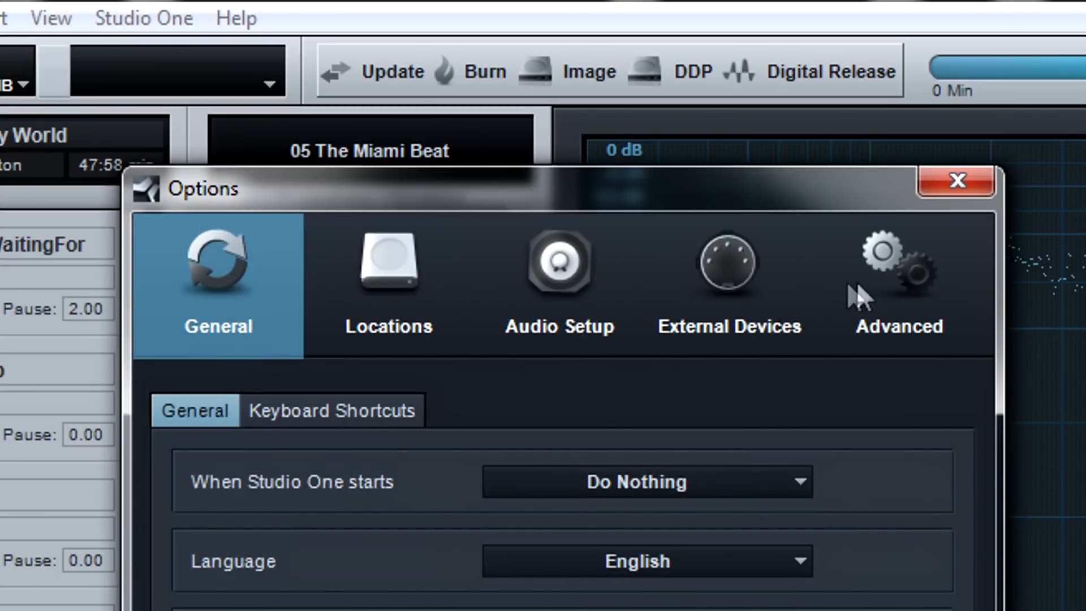
left_click(898, 284)
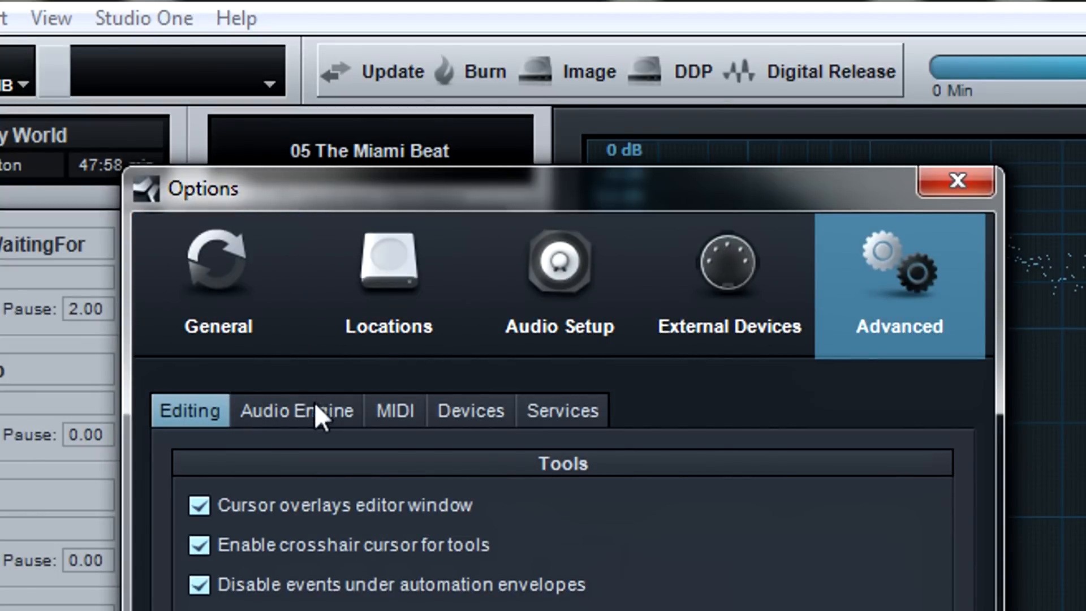
left_click(296, 409)
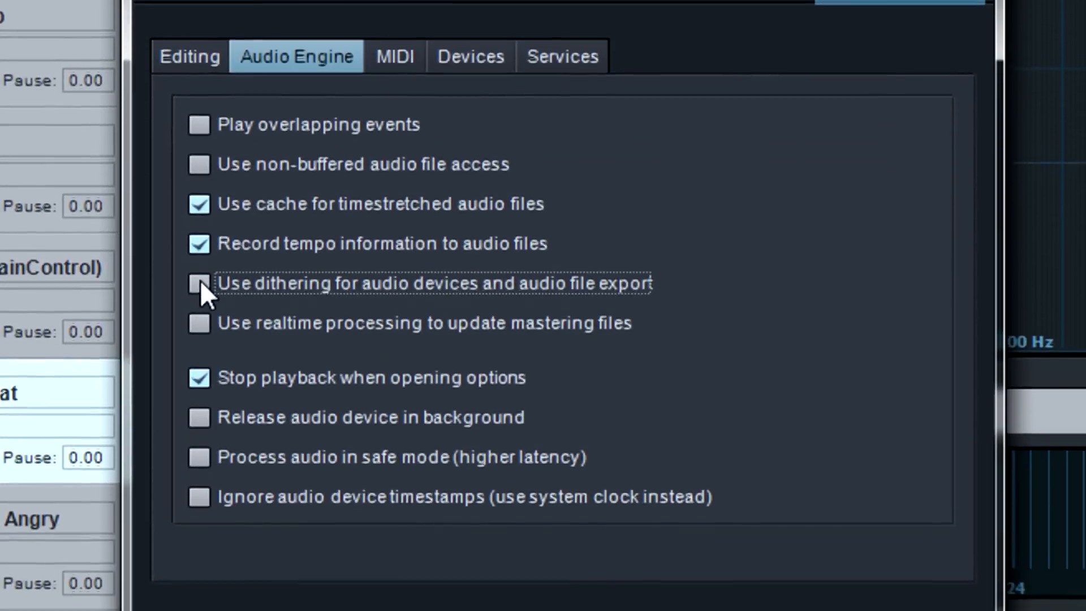
left_click(199, 283)
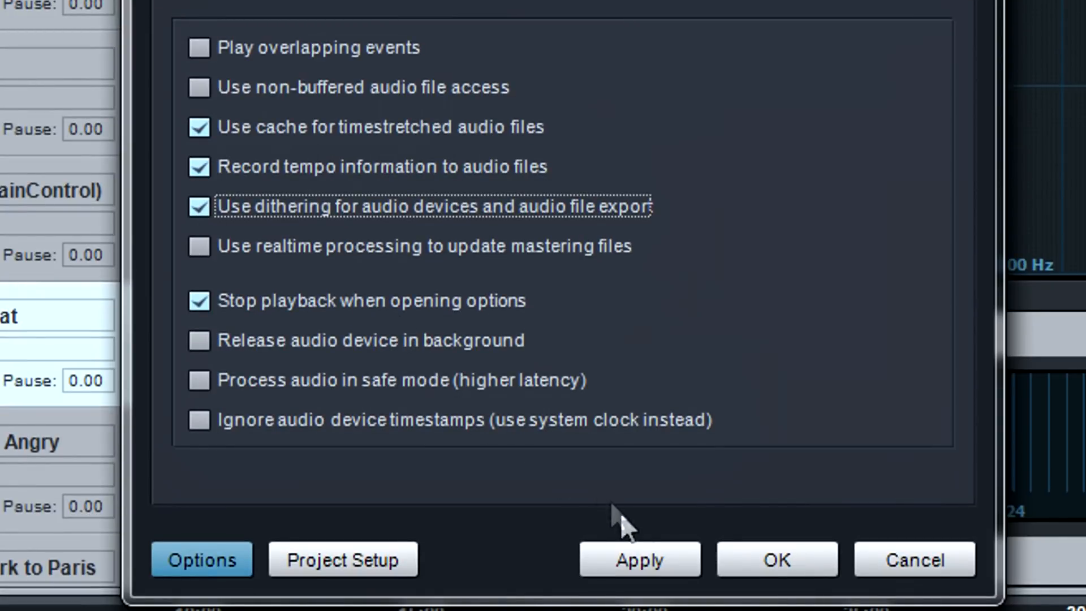